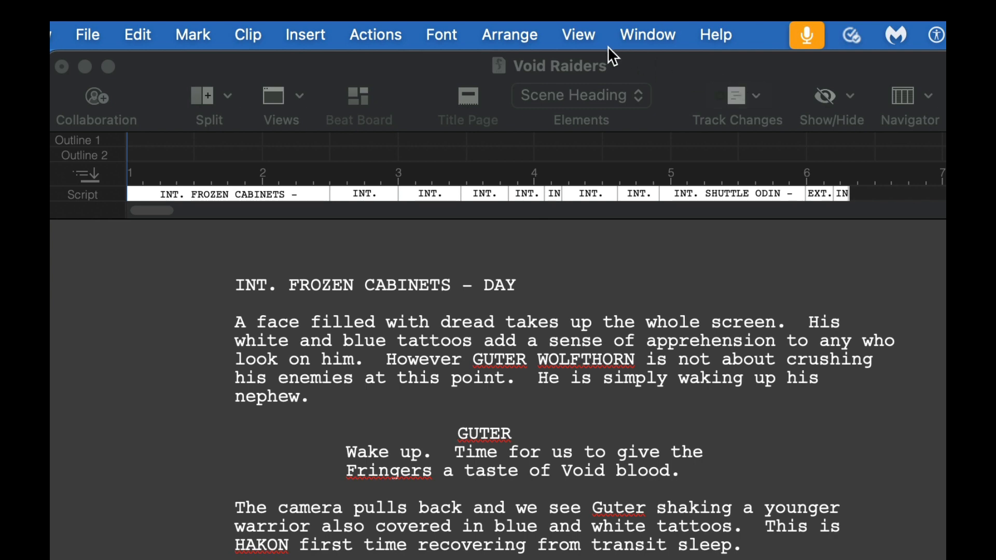
mouse_move(611, 52)
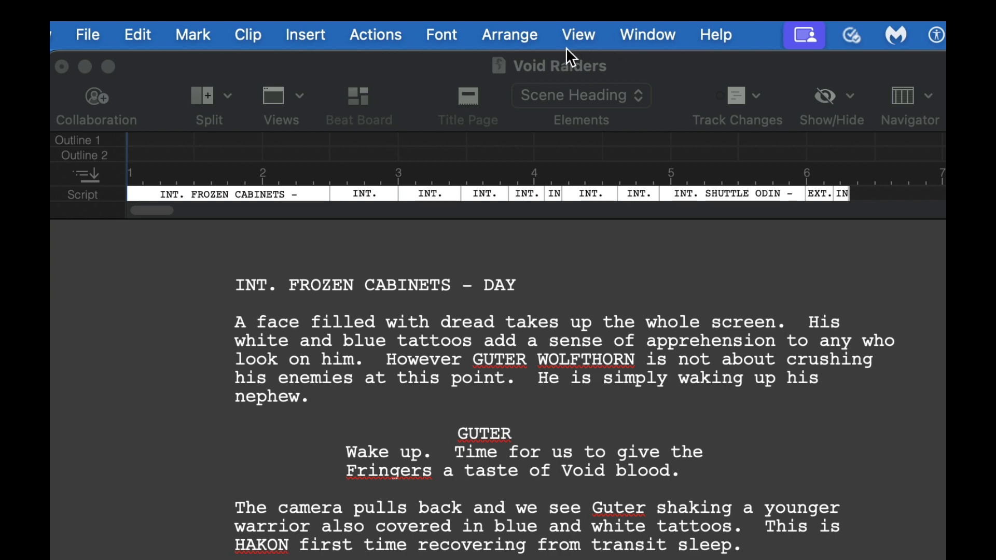
Step: Focus the Final Draft window showing the Void Raiders screenplay
click(803, 35)
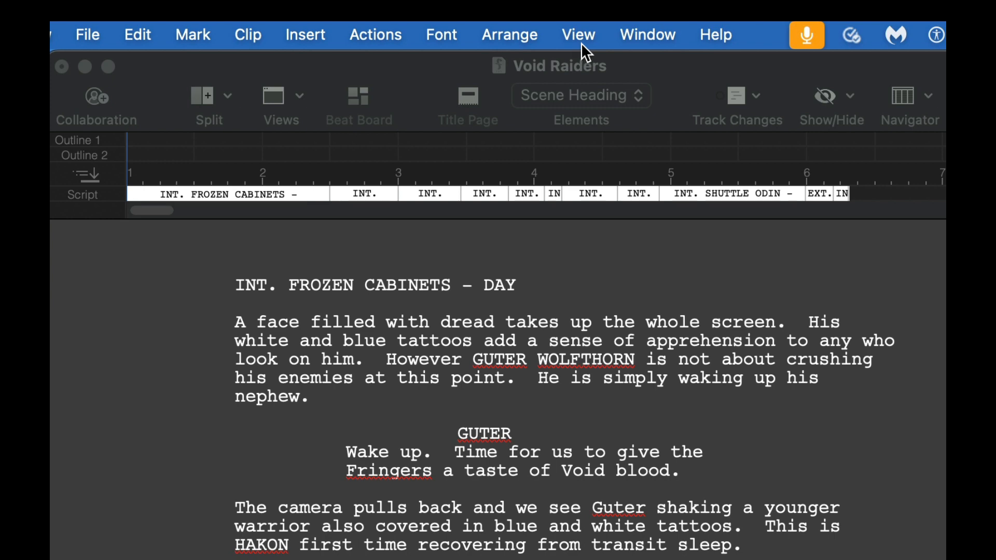
mouse_move(585, 73)
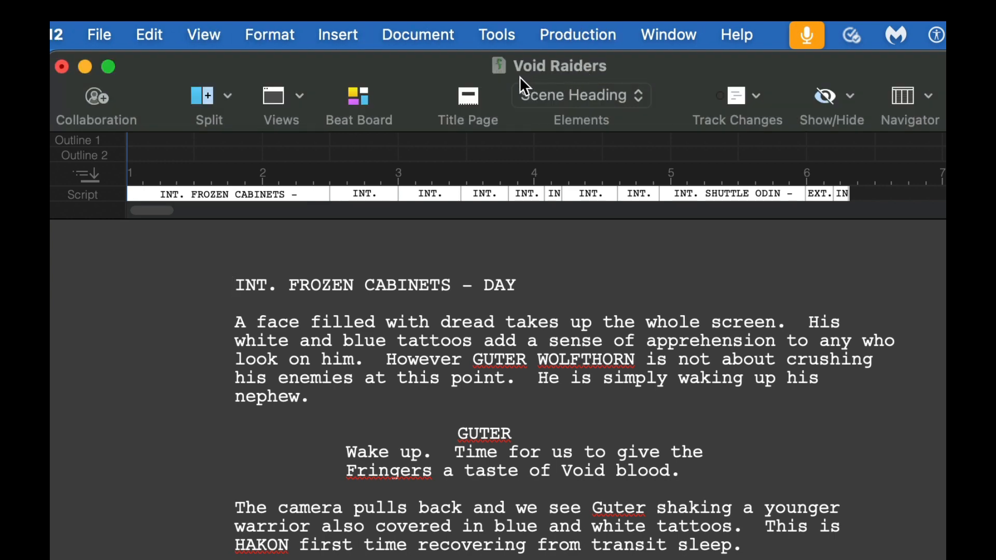
mouse_move(526, 82)
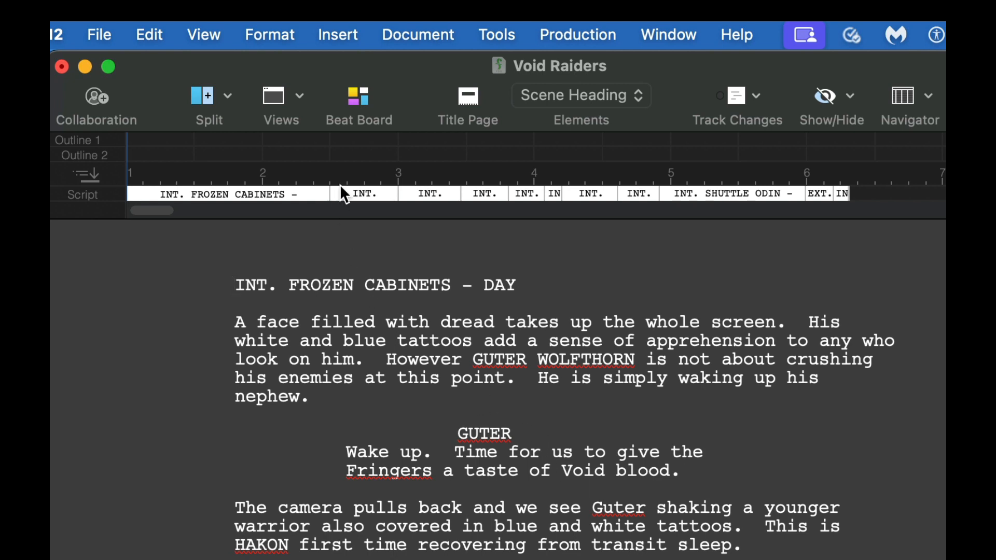
mouse_move(347, 193)
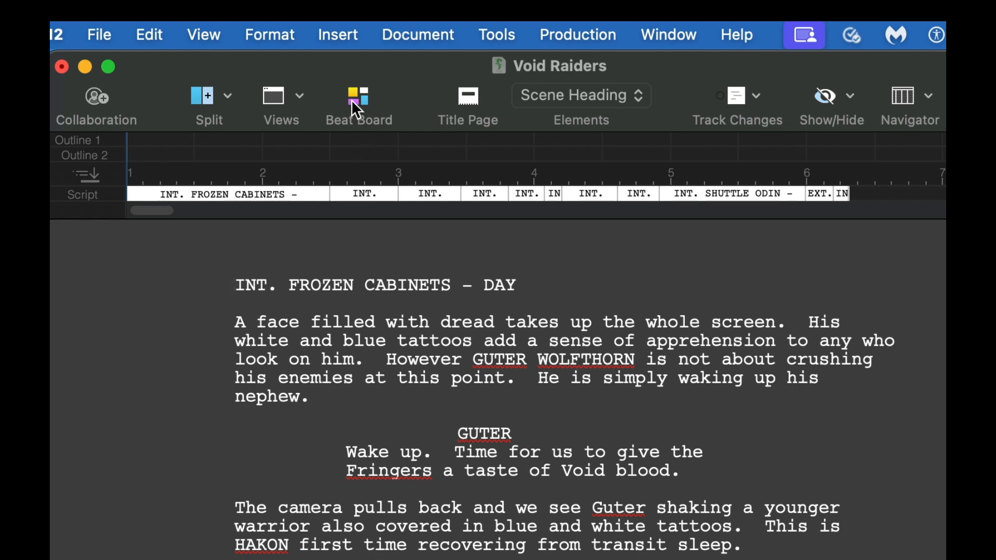
mouse_move(473, 66)
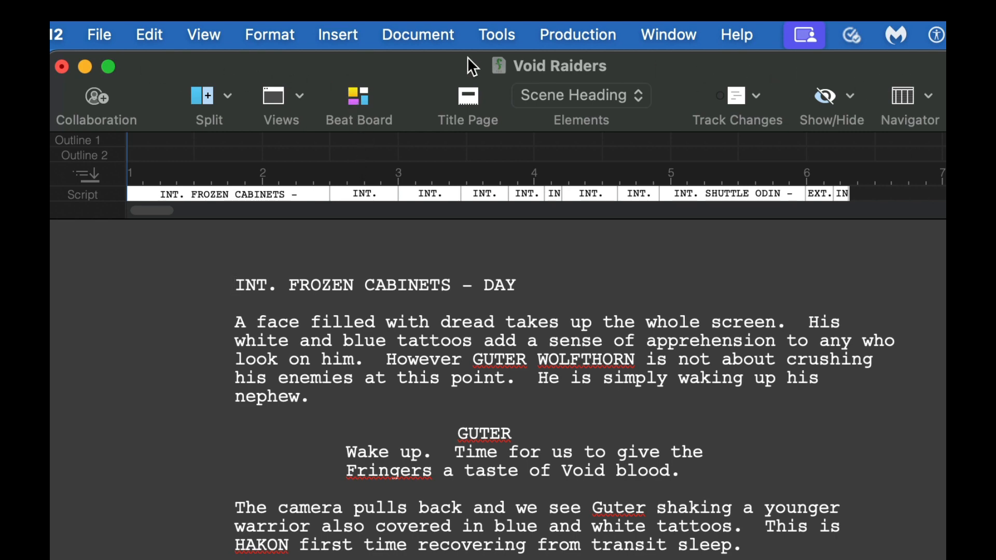
Step: Show the script in Page View, then in Speed View
click(300, 96)
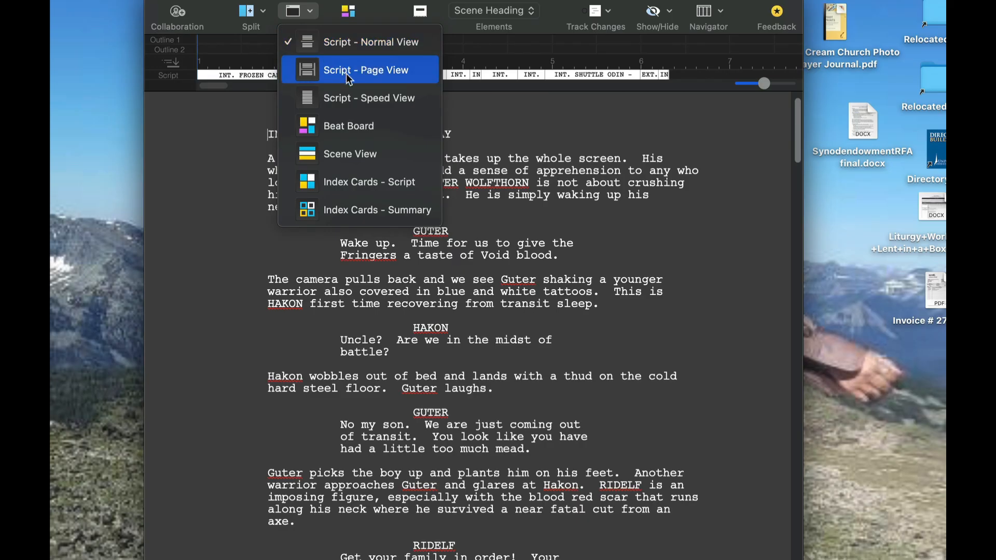
click(366, 70)
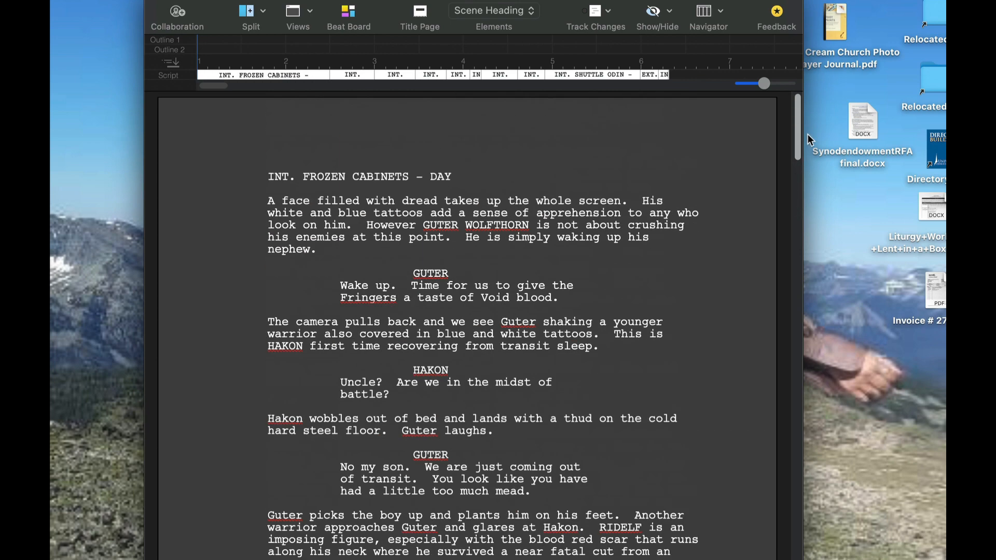
click(297, 11)
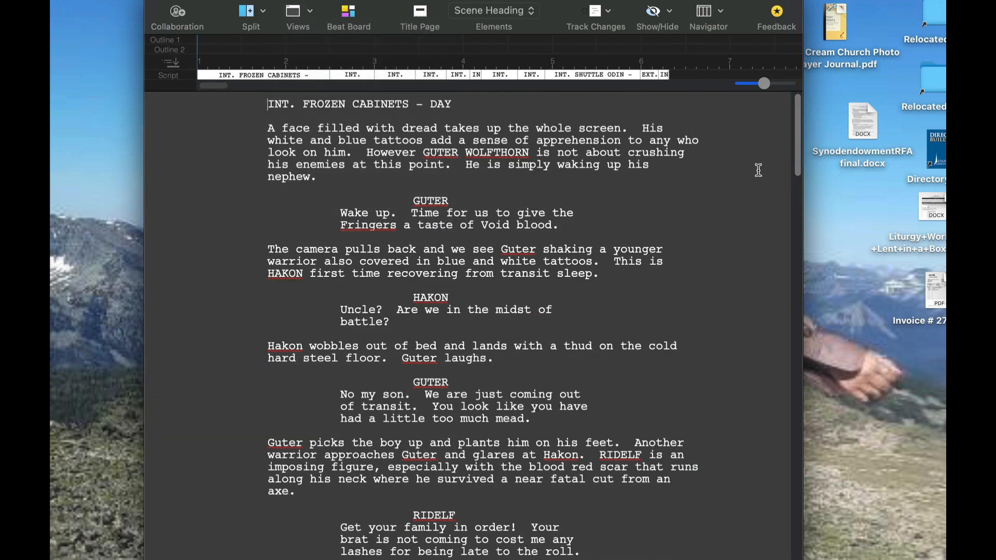
scroll(down, 3)
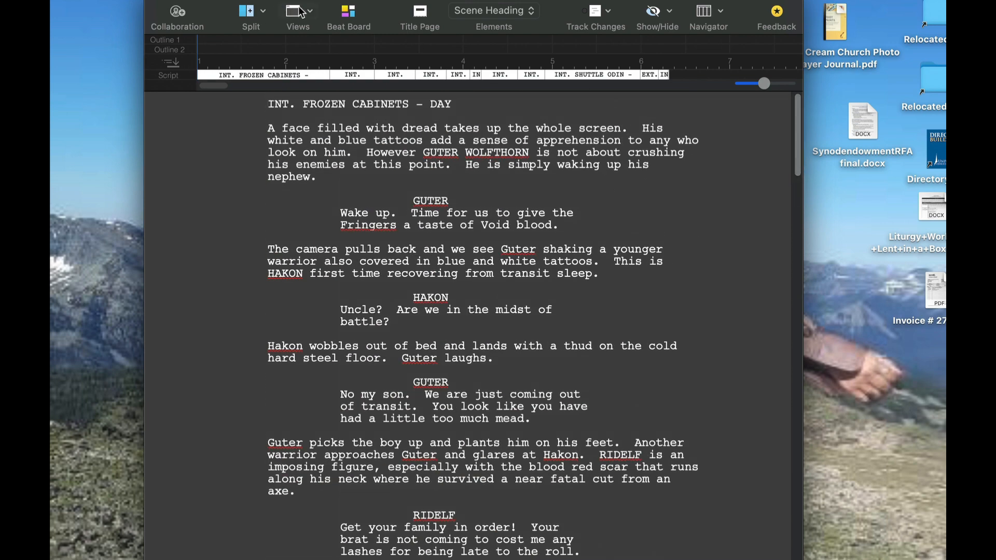
Step: Switch the script to the Beat Board, then to Scene View
click(298, 11)
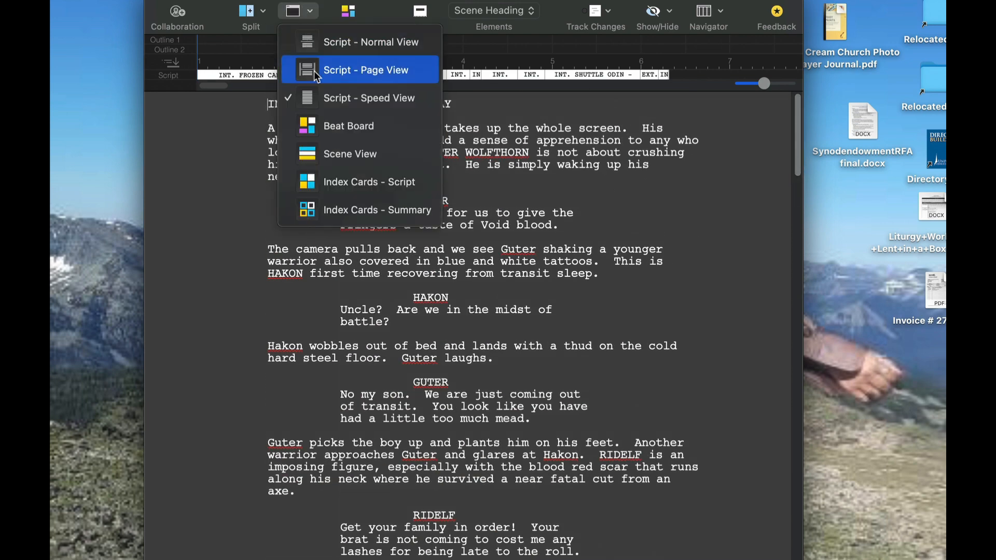
click(348, 126)
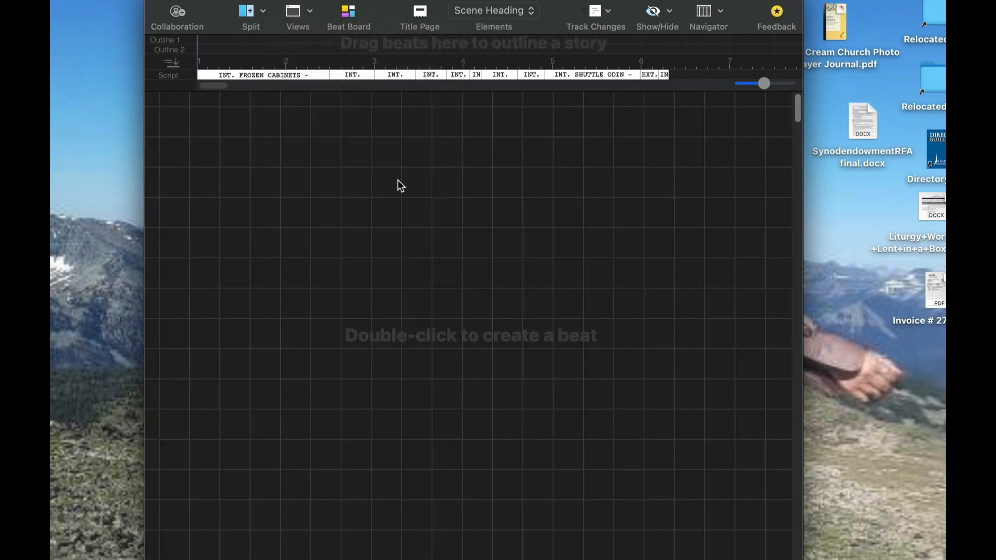
mouse_move(371, 14)
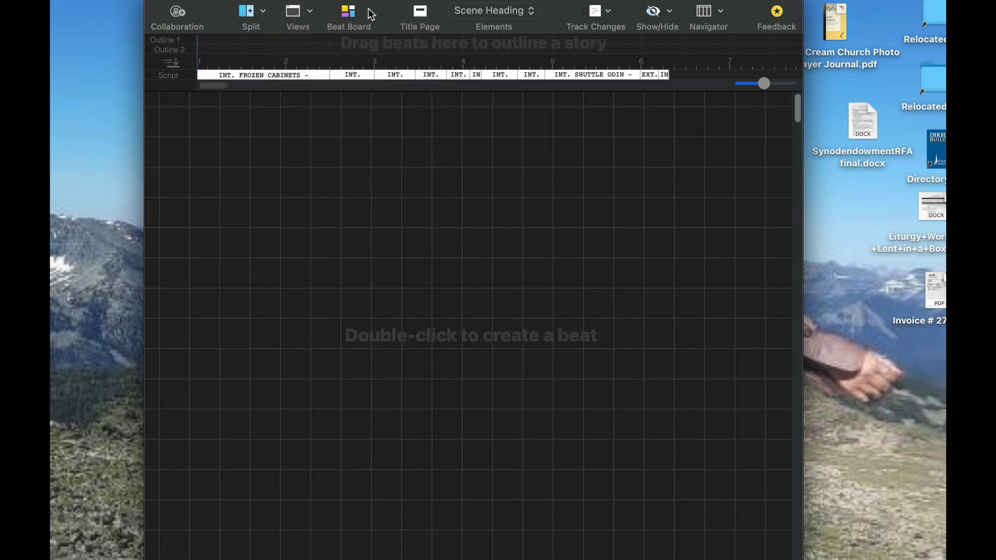
click(298, 11)
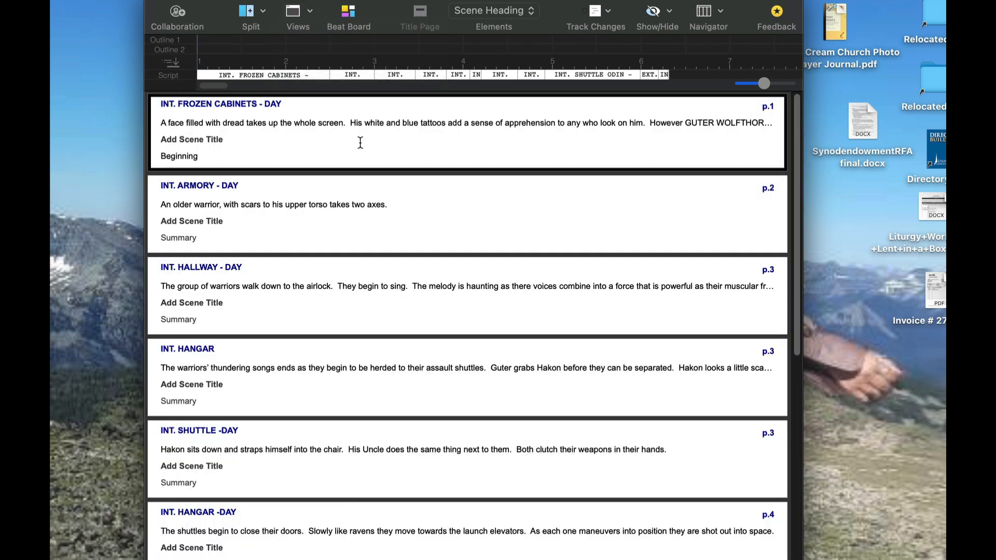
mouse_move(738, 449)
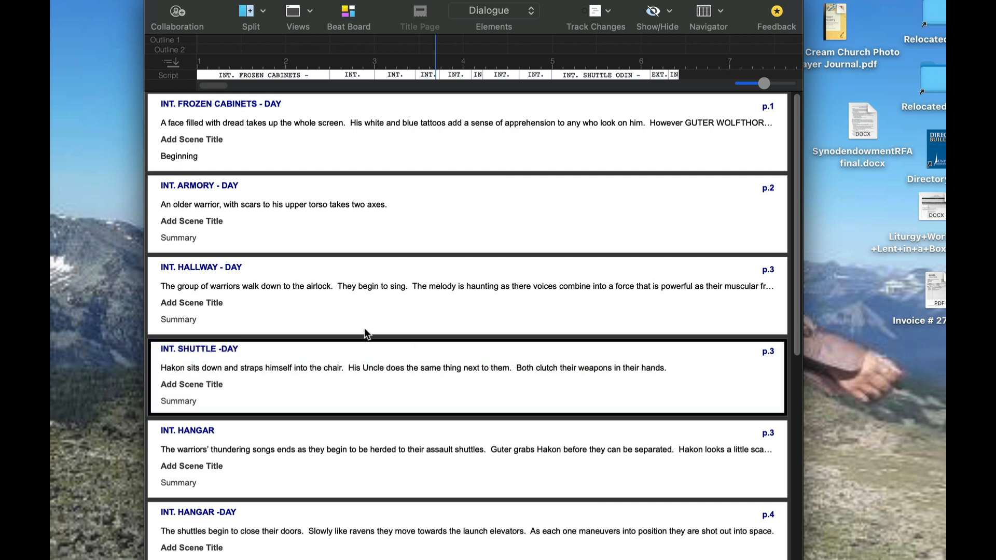
mouse_move(405, 359)
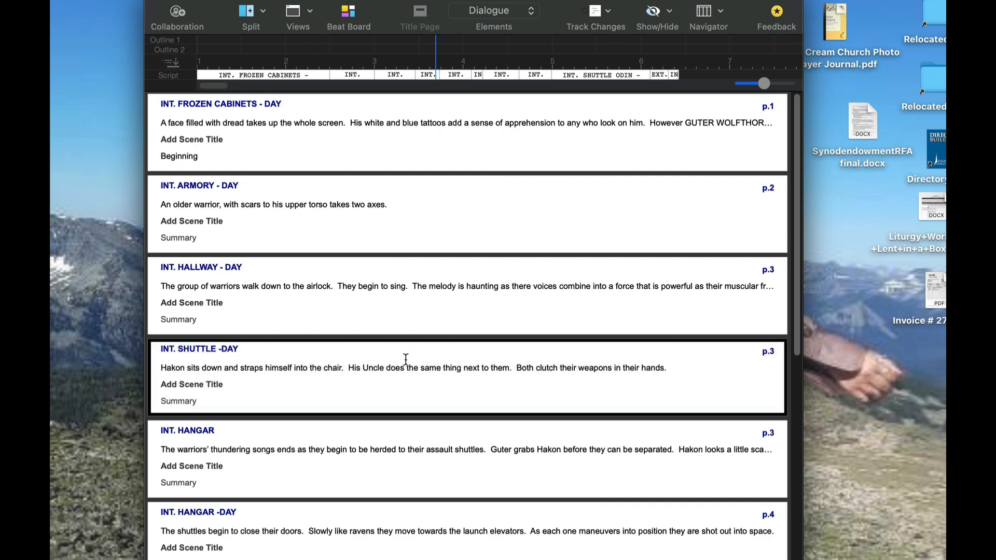
double_click(198, 348)
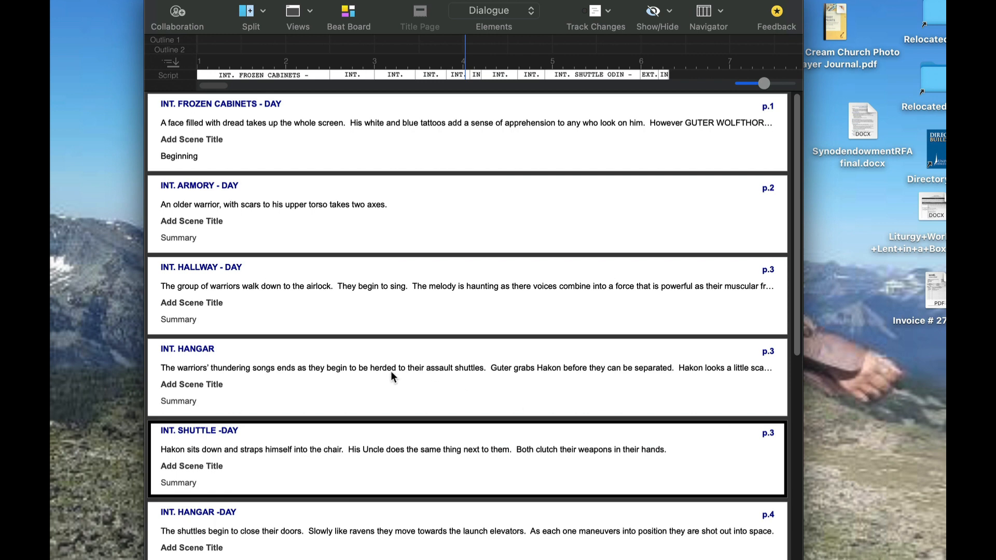
mouse_move(459, 424)
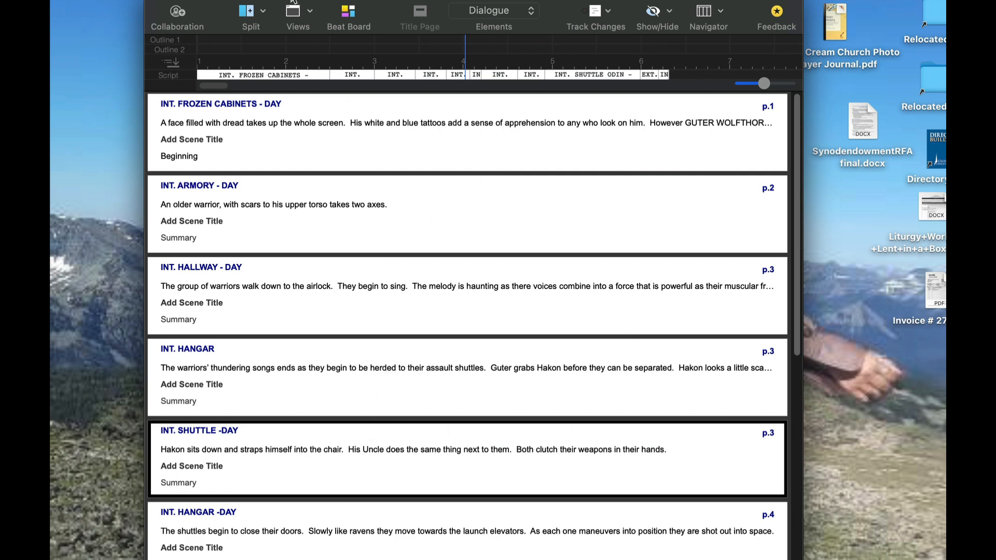
mouse_move(310, 16)
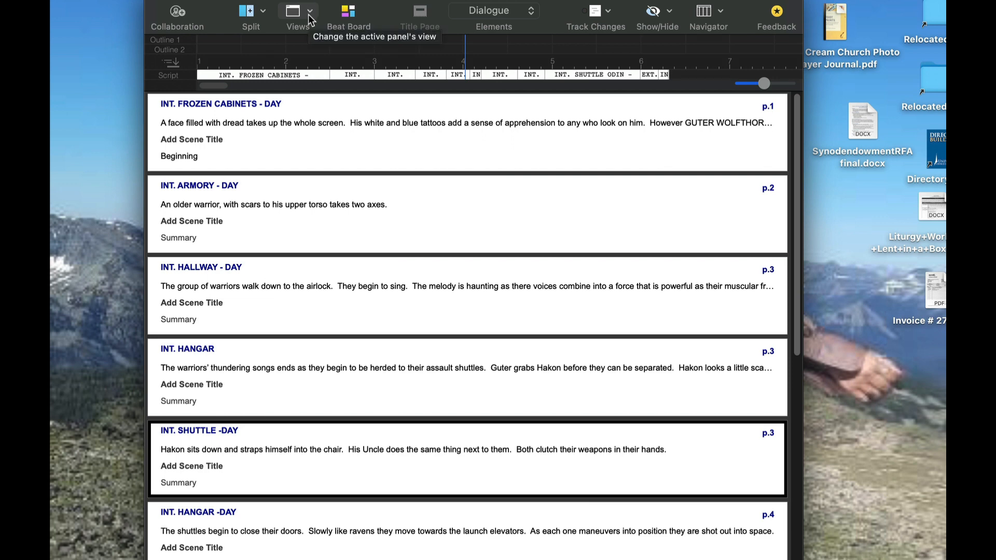
Step: Switch to Index Cards - Script and reopen the Views dropdown
click(309, 10)
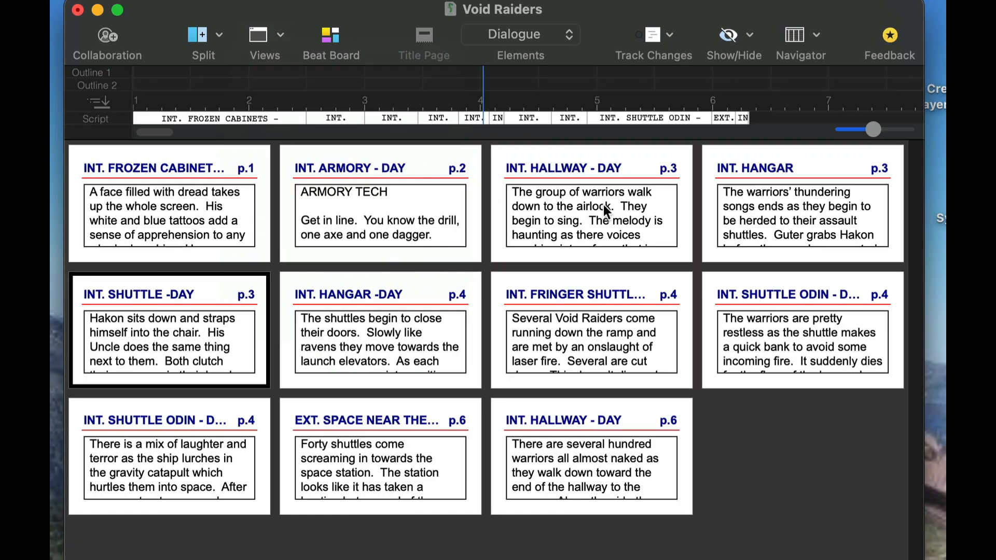
mouse_move(307, 219)
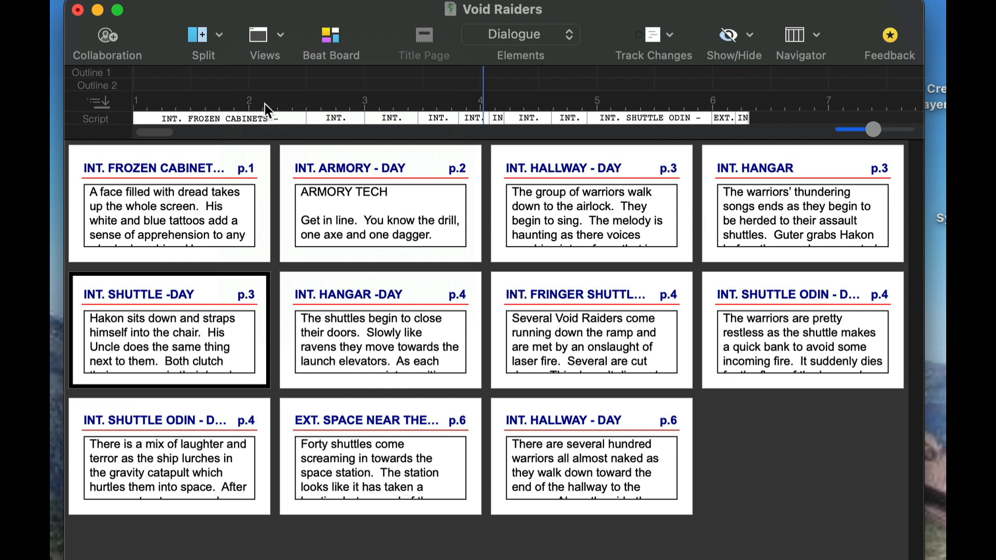
click(282, 34)
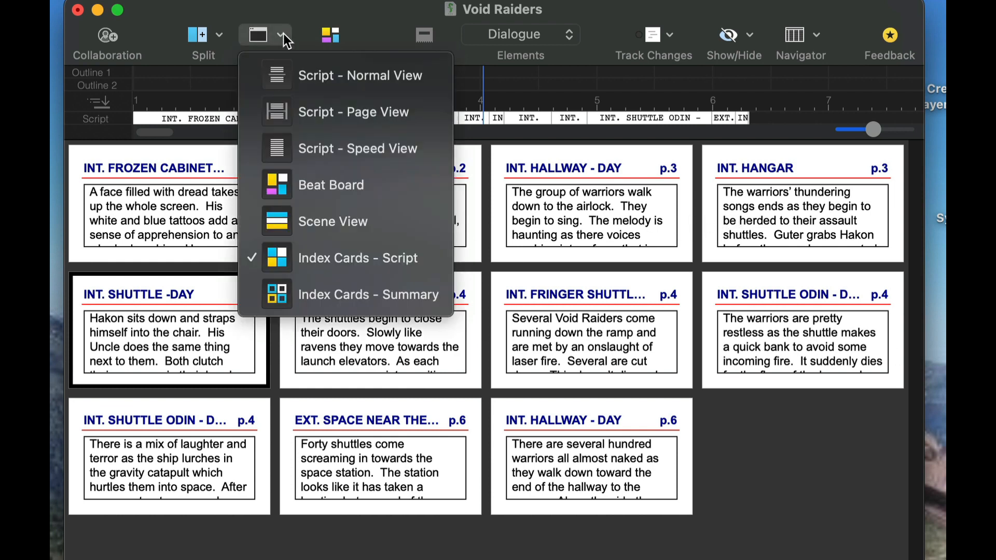
mouse_move(293, 39)
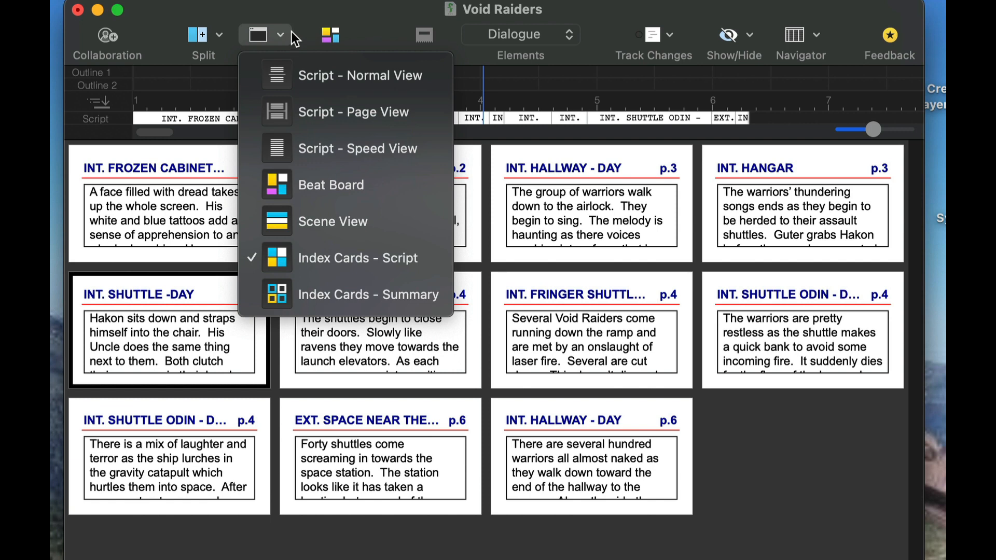
mouse_move(296, 40)
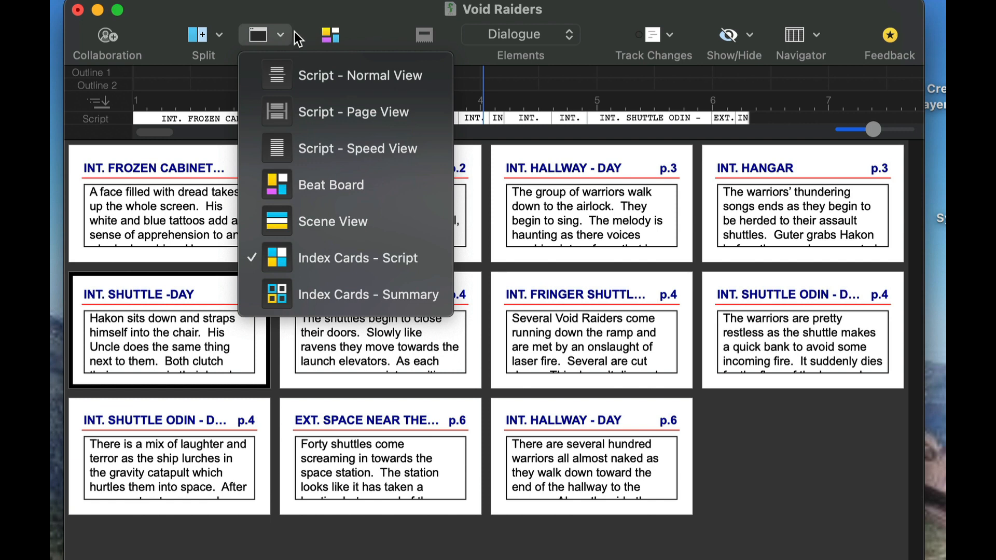
mouse_move(353, 112)
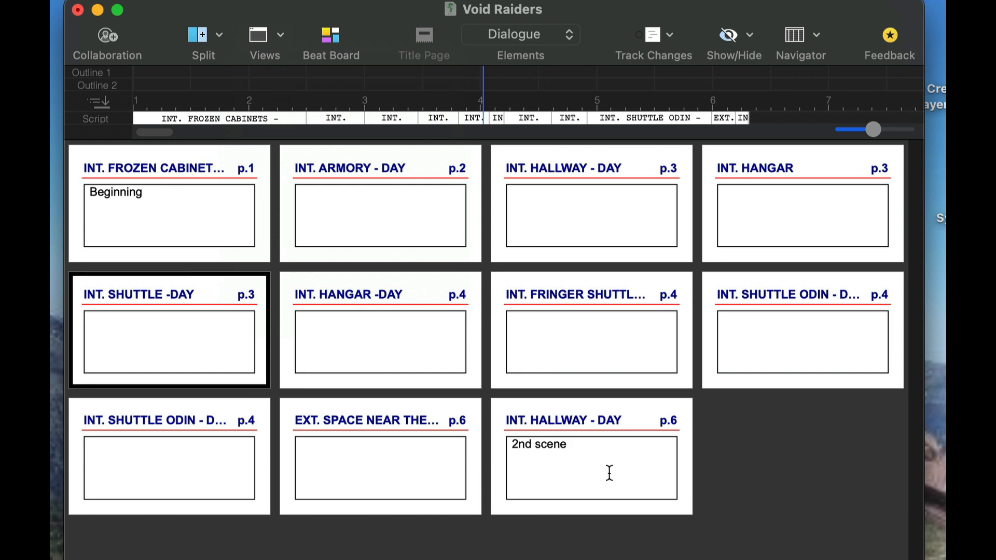
mouse_move(577, 425)
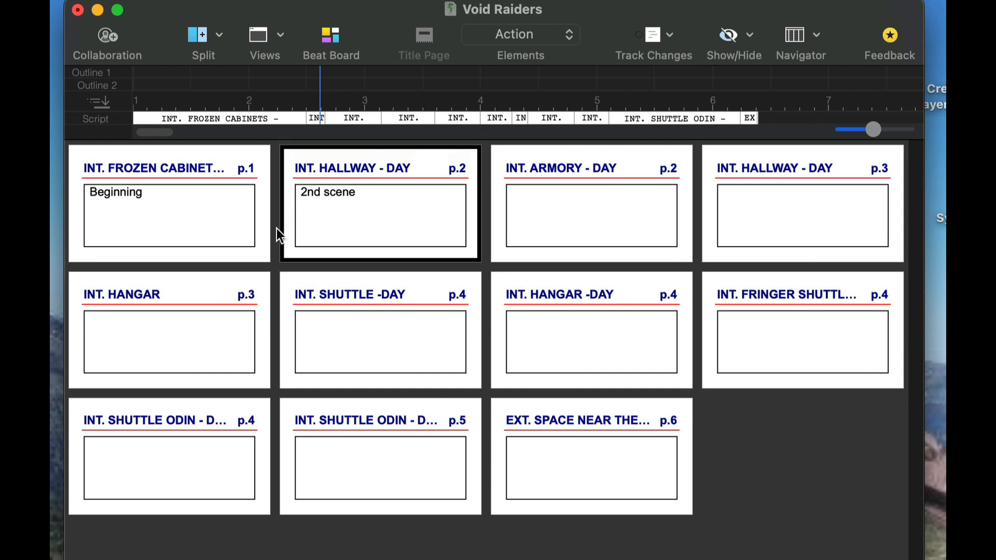
mouse_move(181, 168)
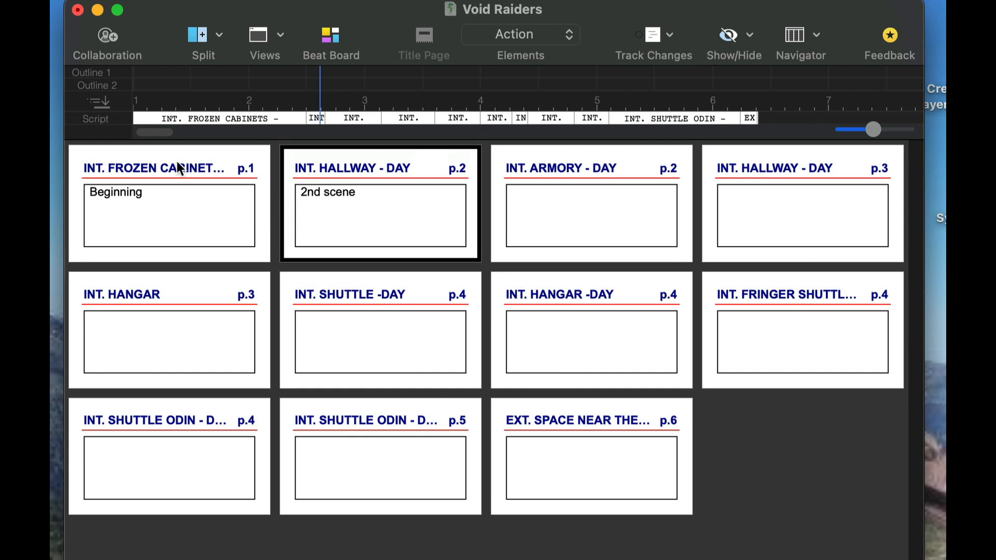
mouse_move(112, 173)
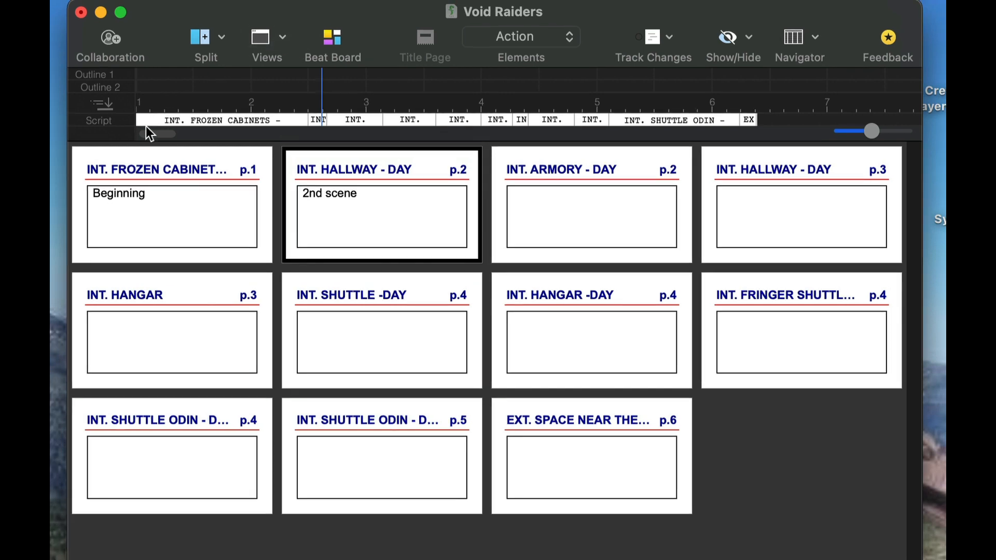
mouse_move(126, 269)
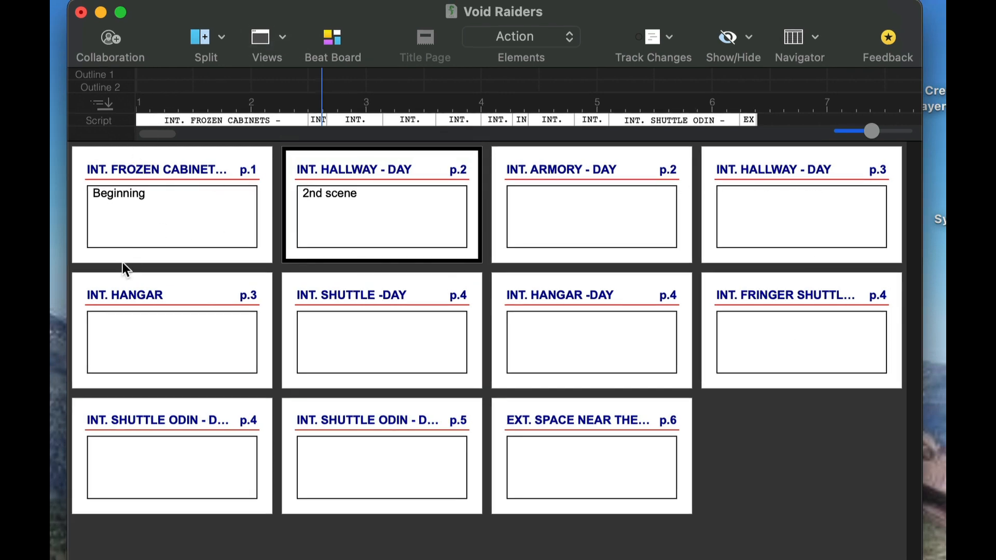
mouse_move(799, 443)
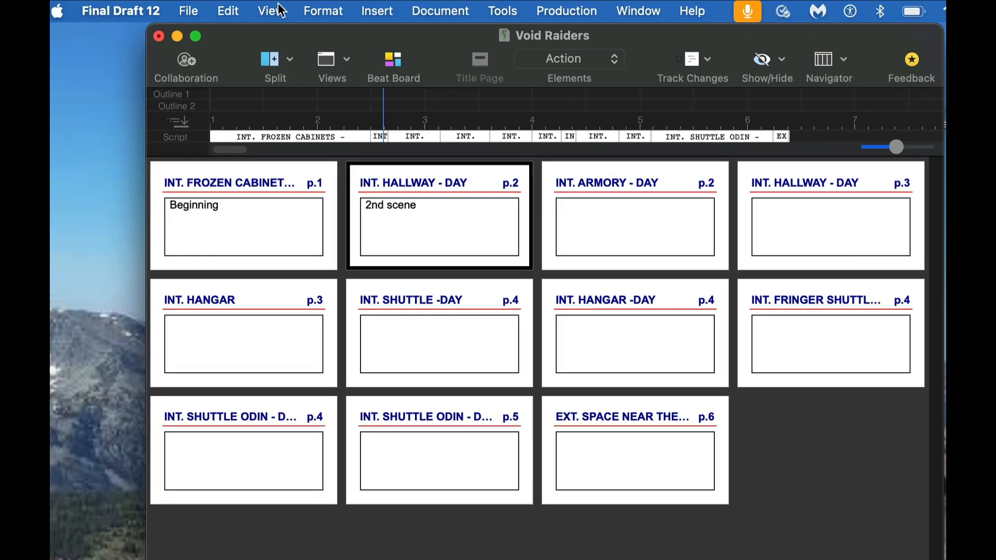
Step: Set Cards Across to 7 in the View menu
click(271, 11)
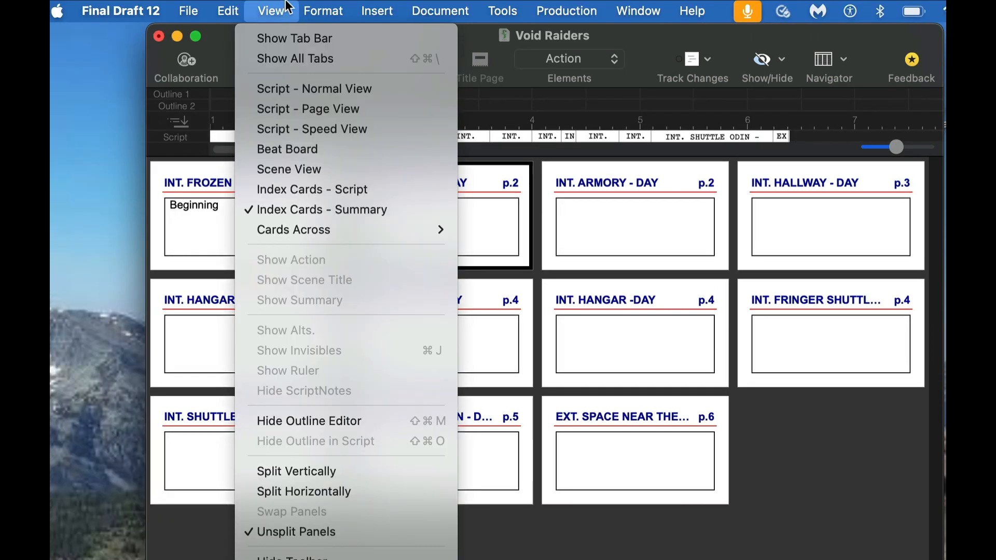
mouse_move(302, 72)
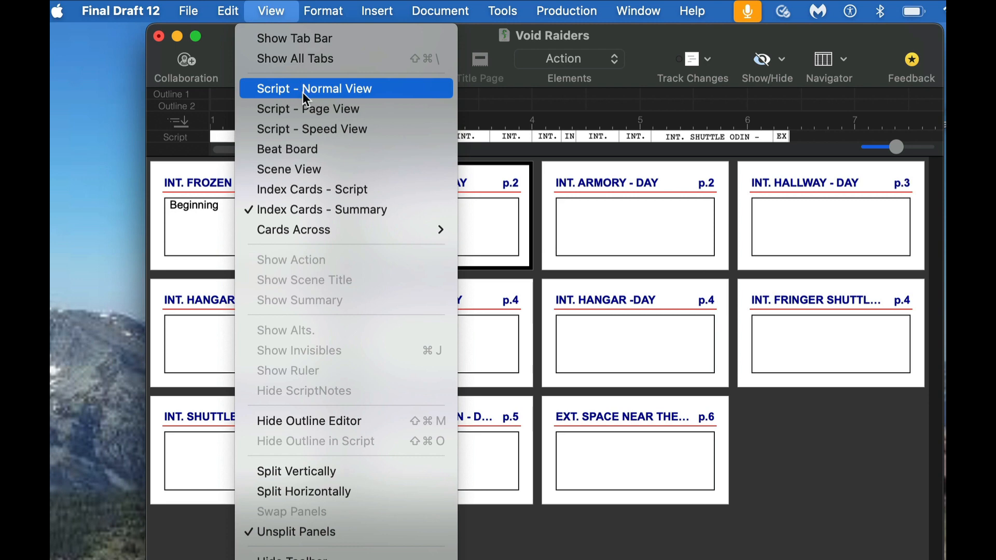
mouse_move(311, 129)
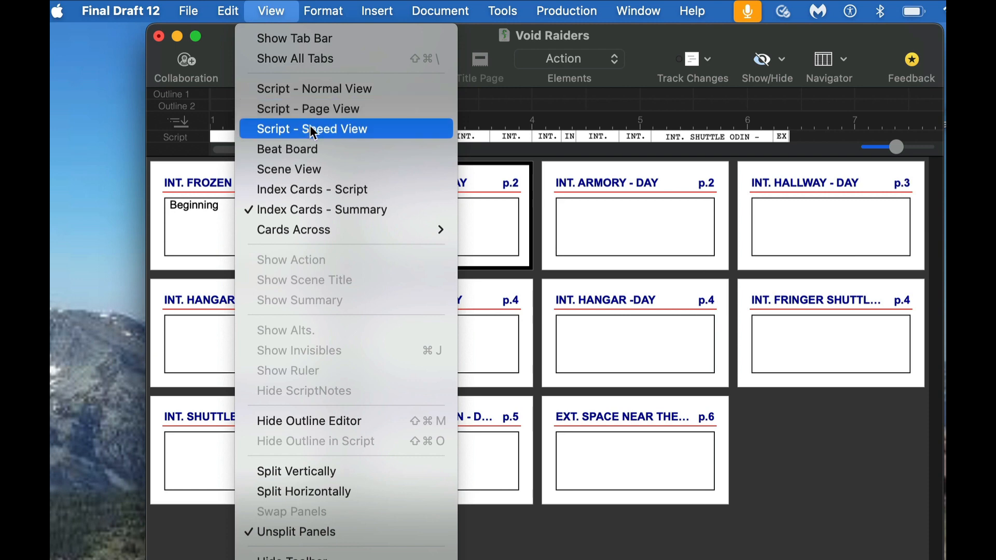
mouse_move(320, 190)
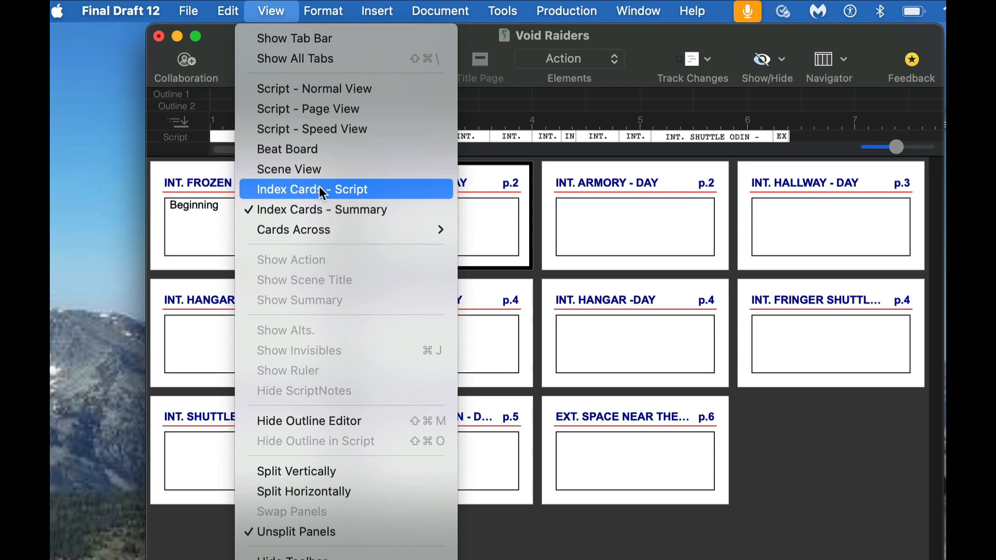
mouse_move(326, 209)
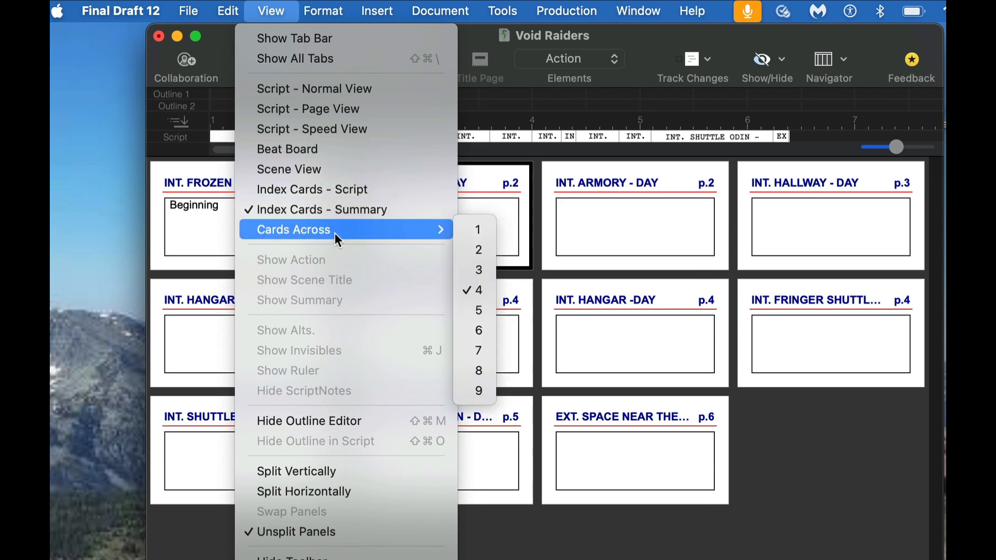
mouse_move(351, 238)
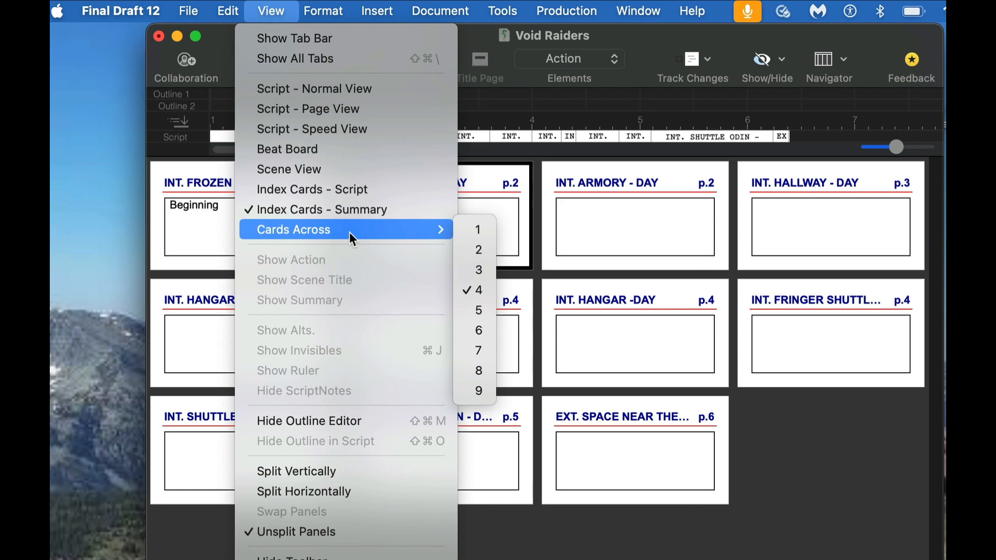
click(478, 350)
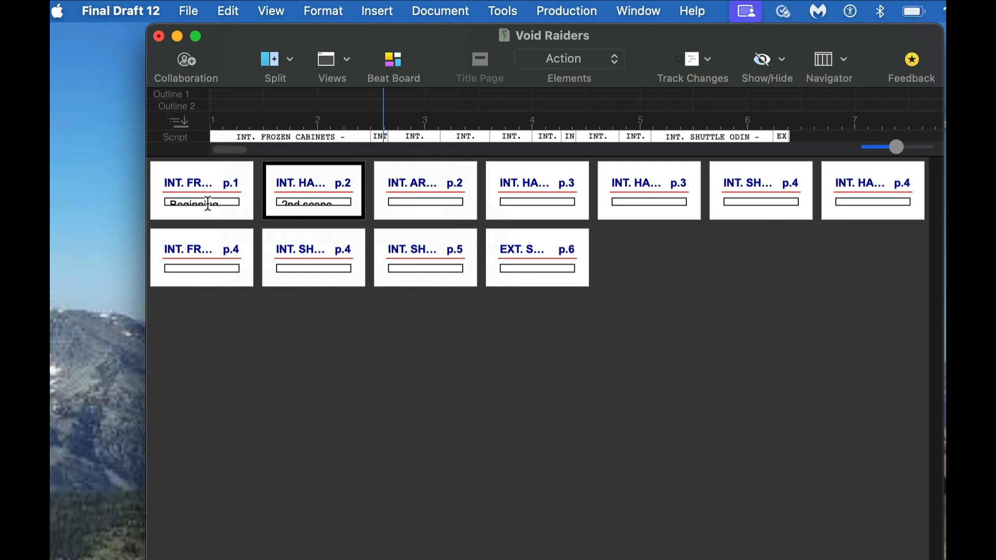
mouse_move(381, 212)
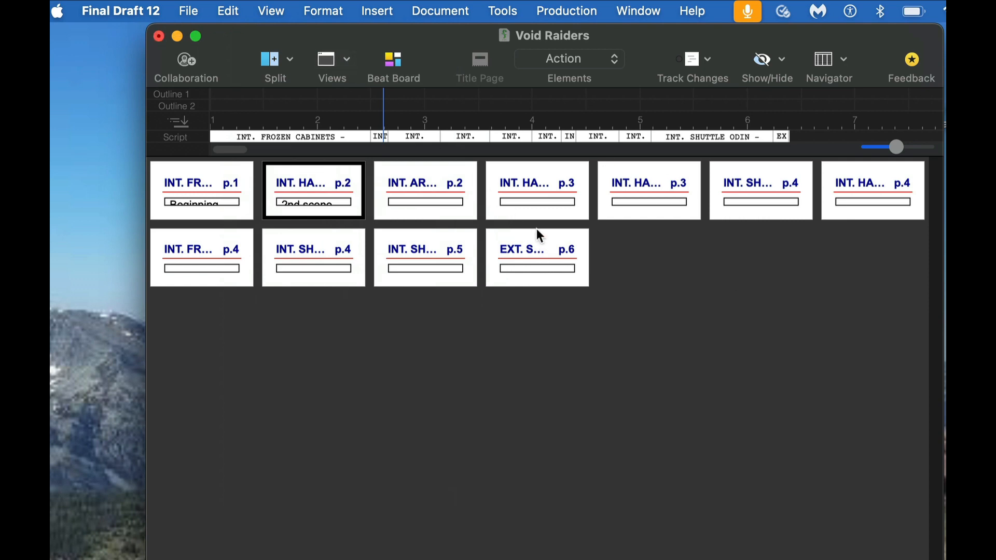
Step: Set Cards Across to 5 for larger cards in three rows
click(332, 63)
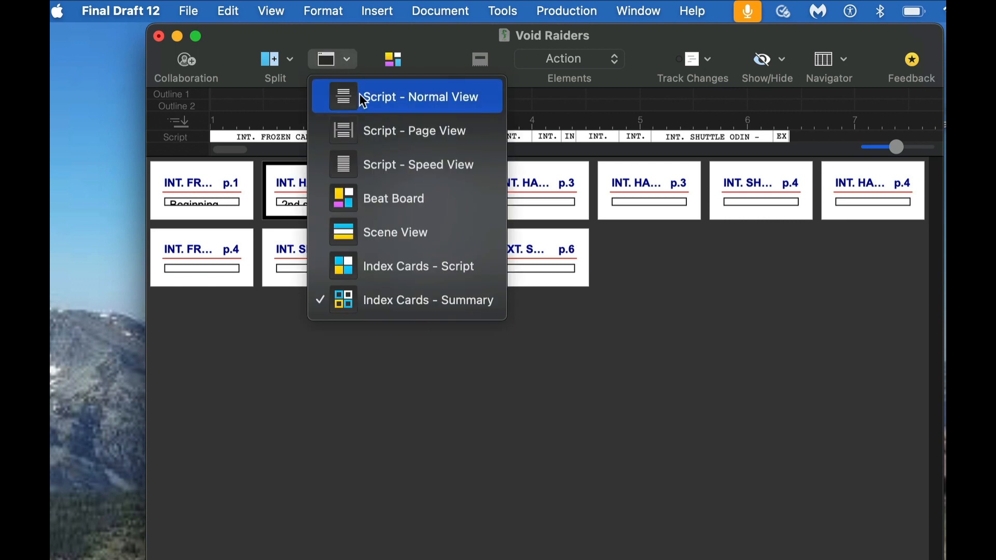
click(271, 11)
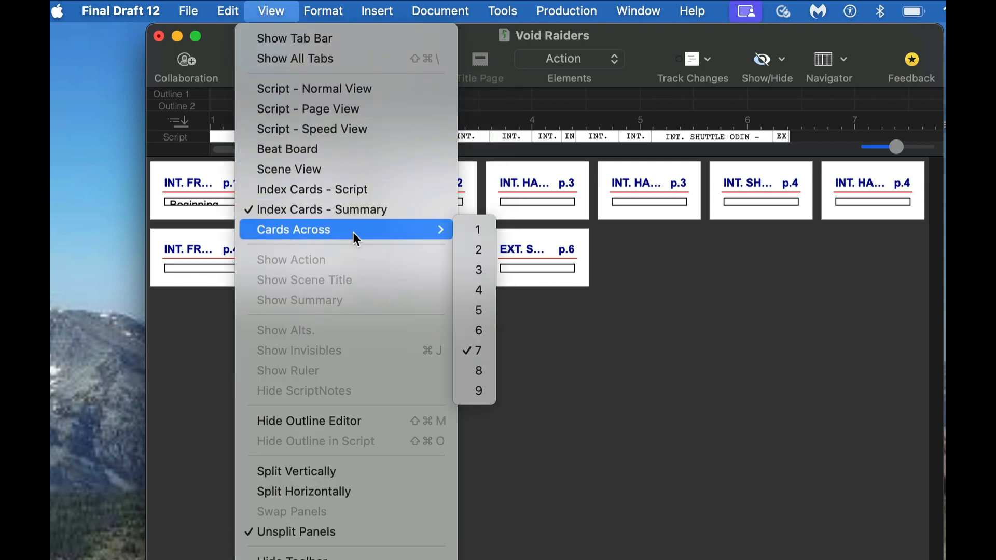
mouse_move(478, 330)
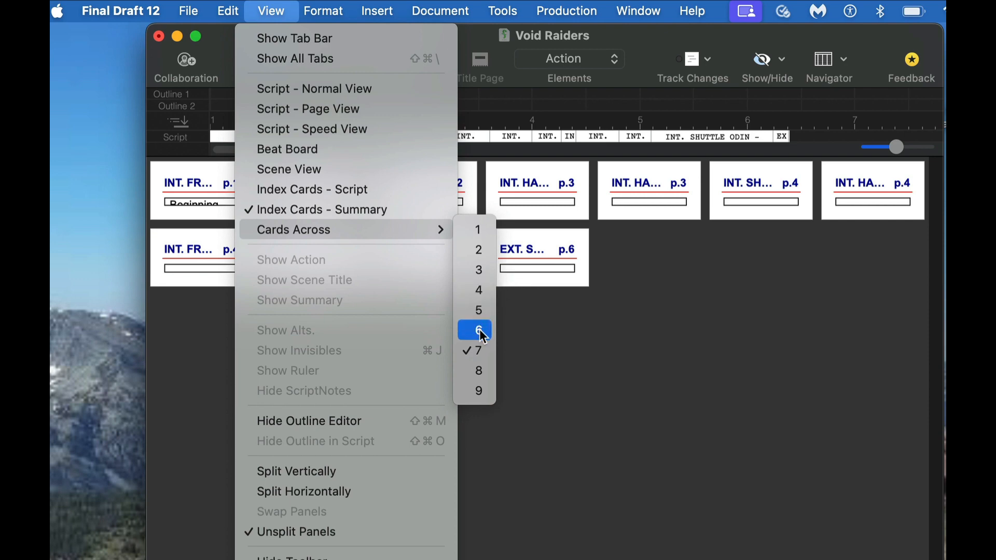
click(478, 330)
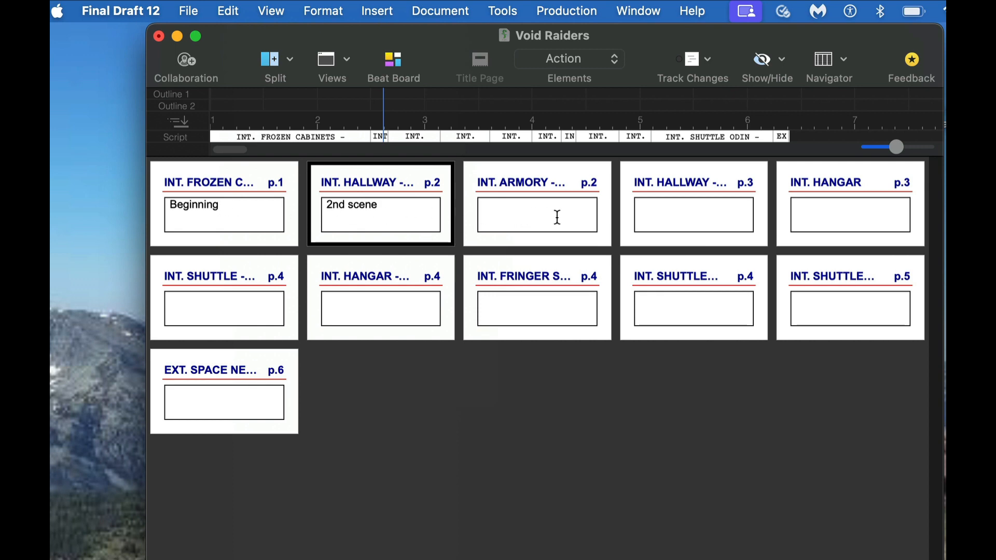
mouse_move(367, 277)
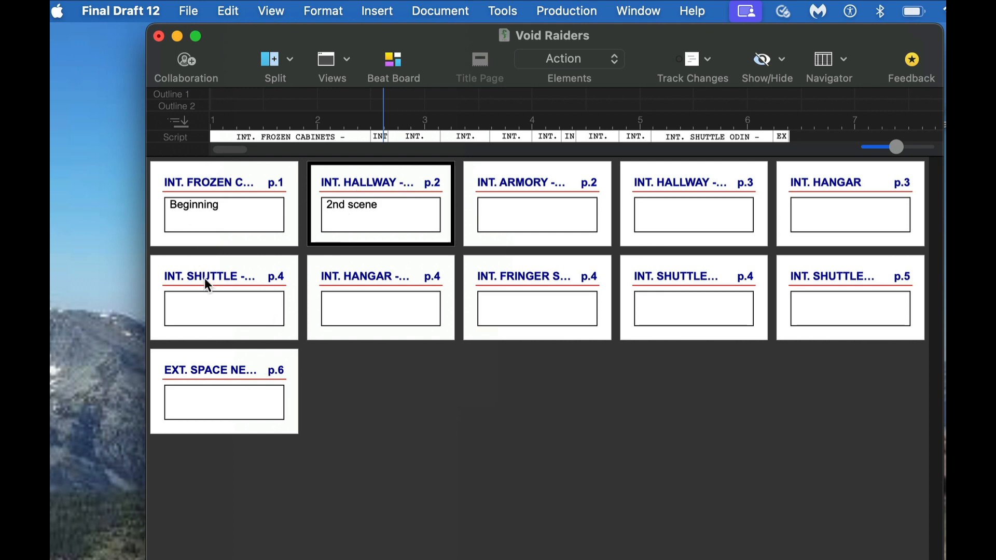
mouse_move(744, 322)
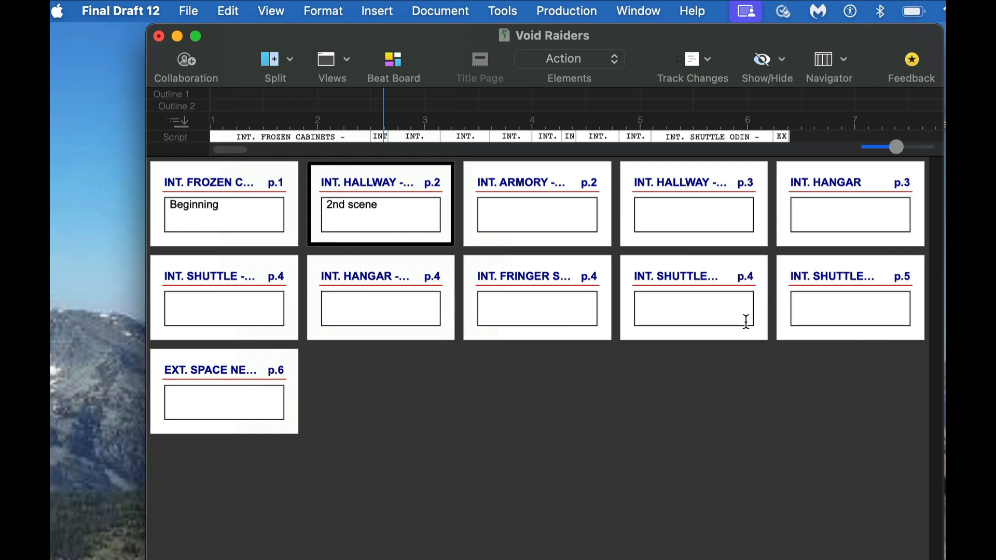
Step: Type '3rd scene - Ilove scene etc' into the INT. ARMORY card's summary
click(536, 214)
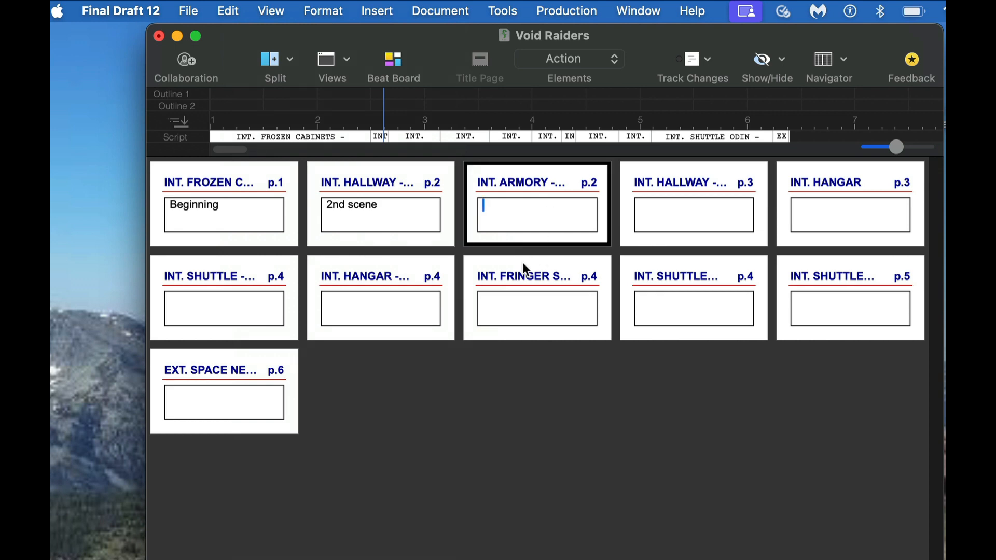
text(3rd)
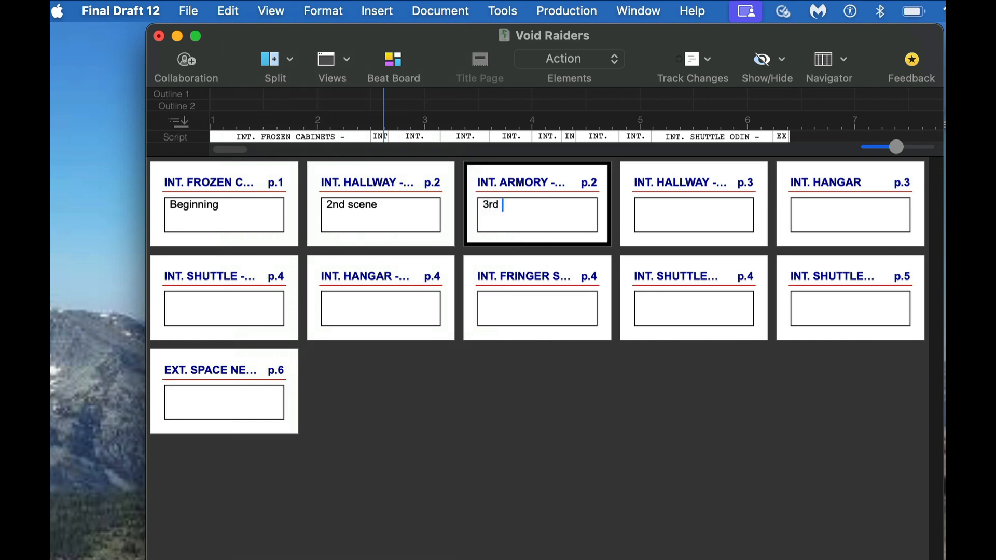
text(scene)
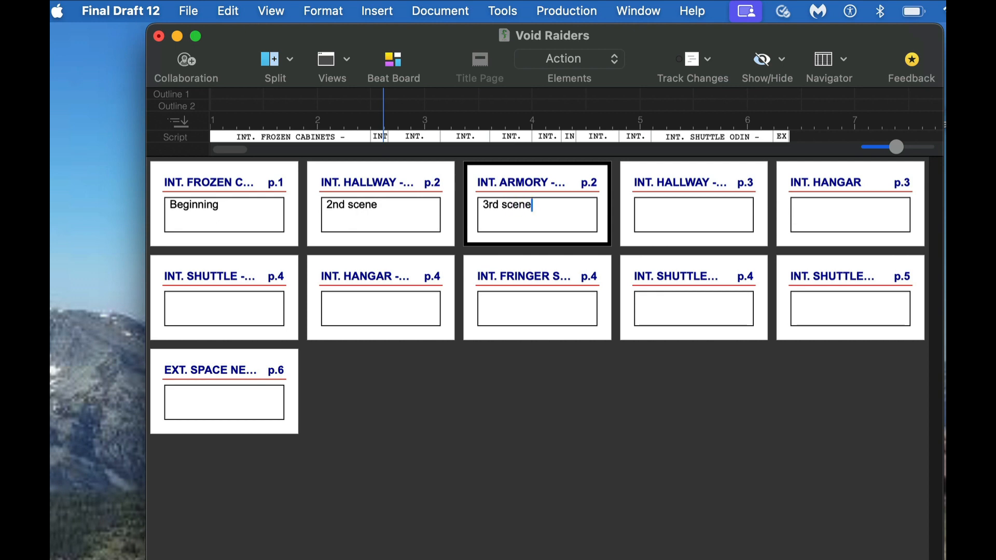
text(- Ilove)
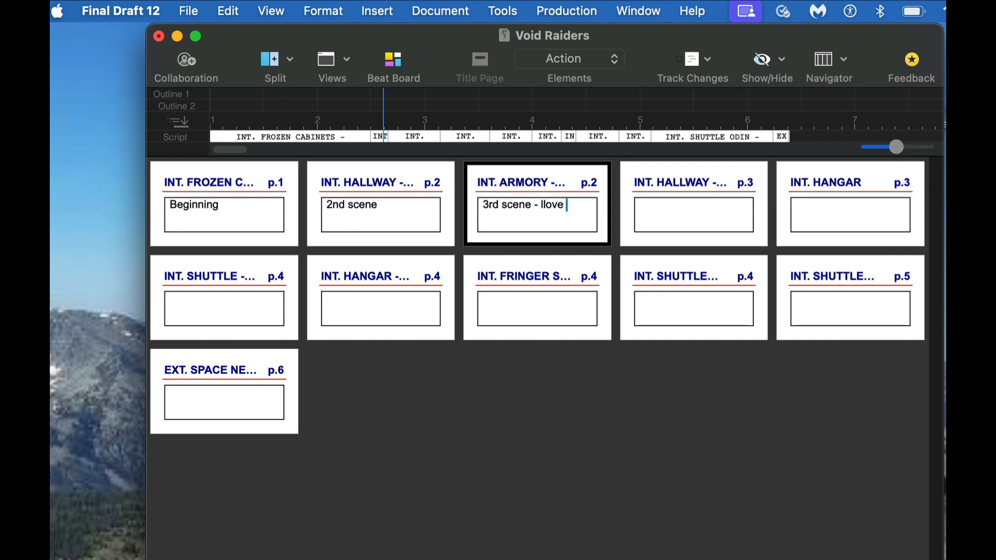
text(scene etc.)
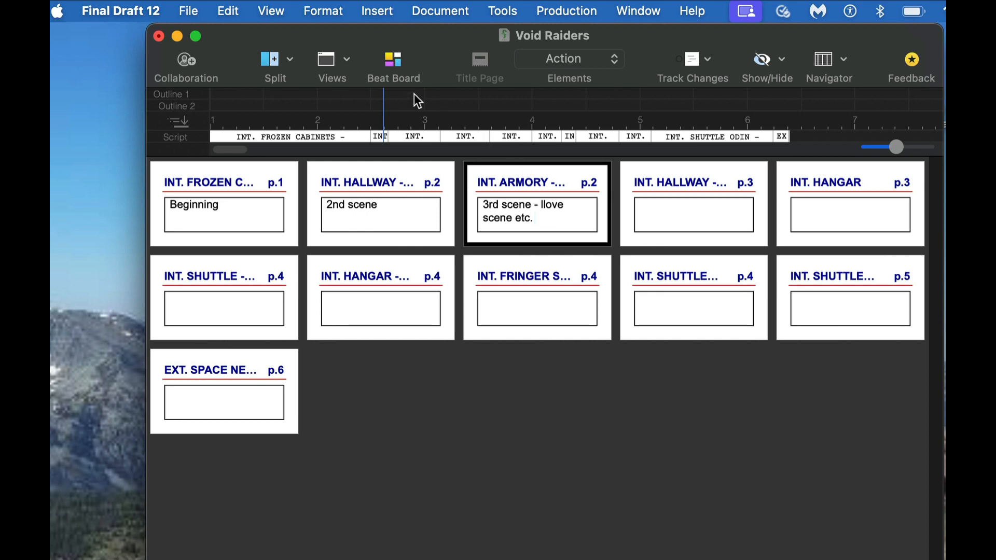
Step: Switch to a Script view showing the INT. ARMORY - DAY scene
click(331, 59)
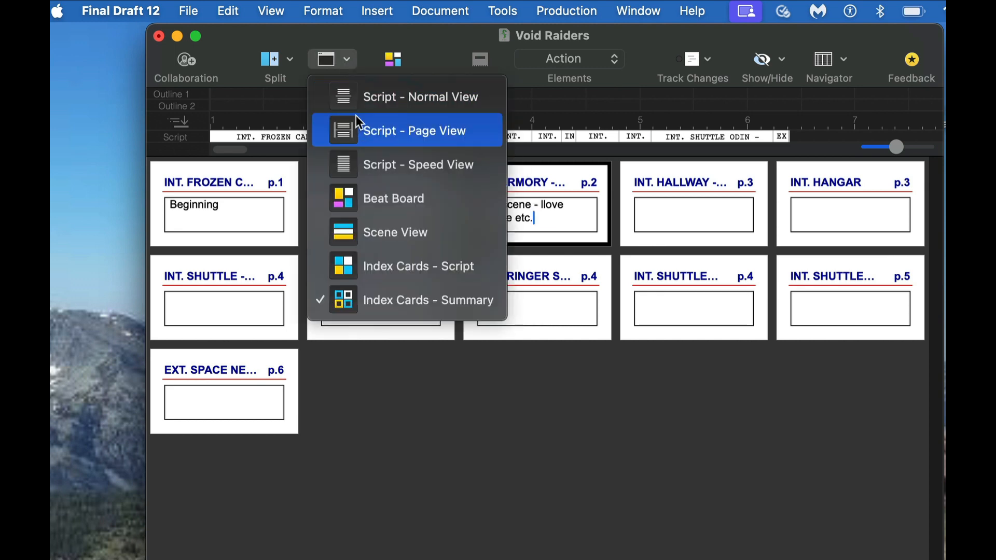
click(414, 130)
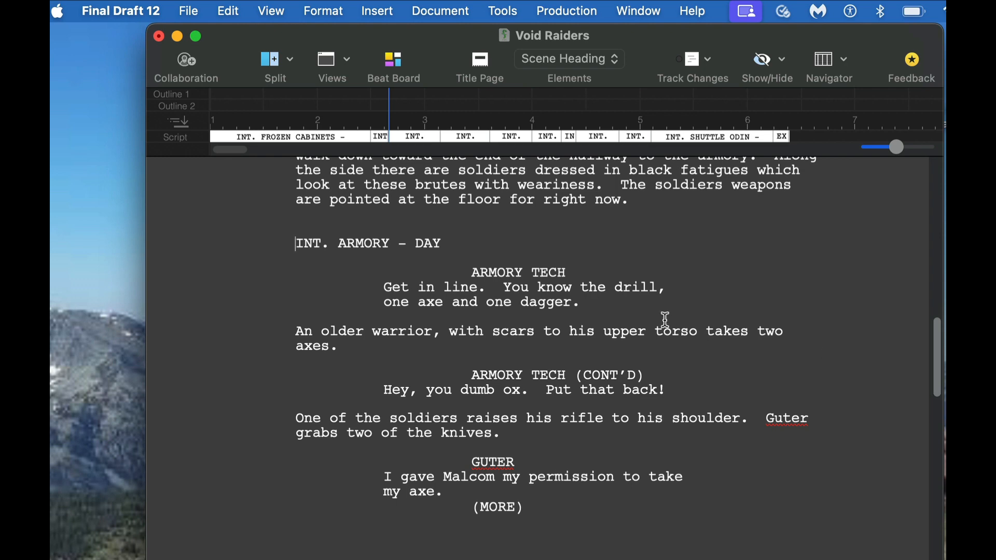
mouse_move(665, 320)
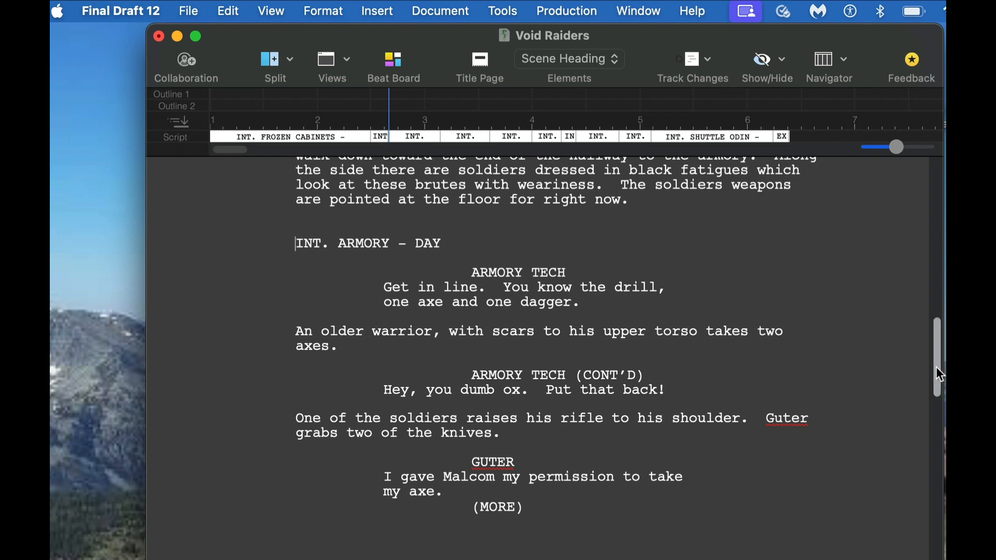
mouse_move(329, 53)
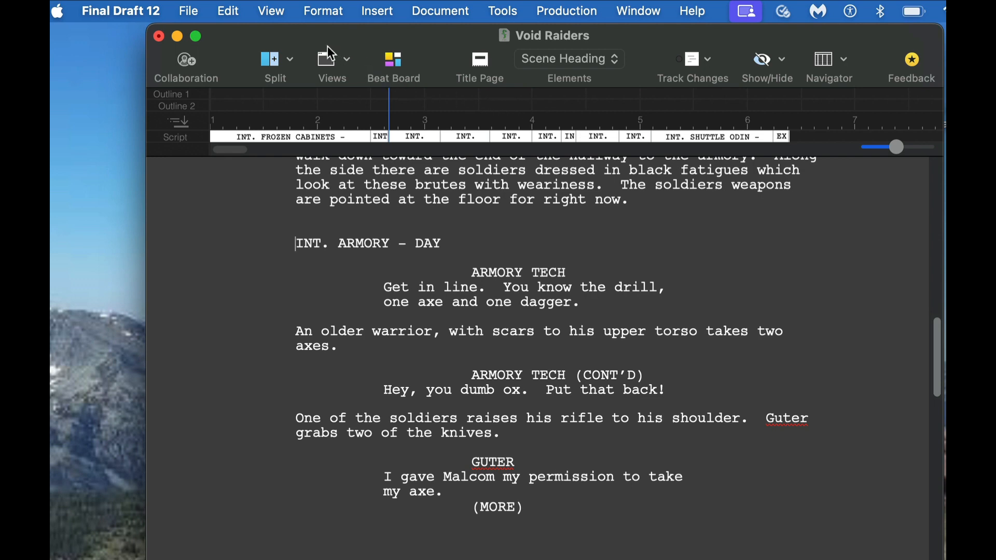
mouse_move(332, 59)
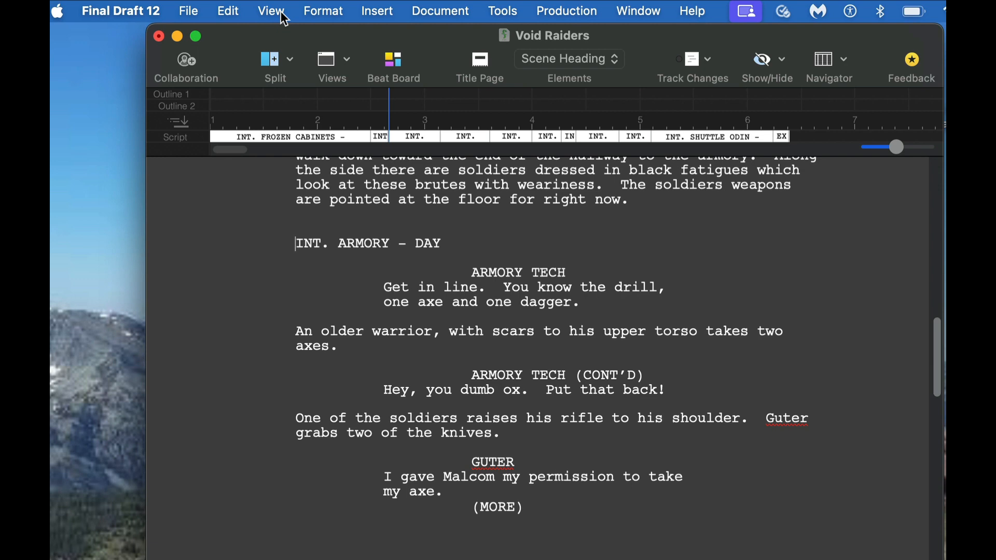
Step: Return to Index Cards - Summary, then reopen the View menu
click(271, 11)
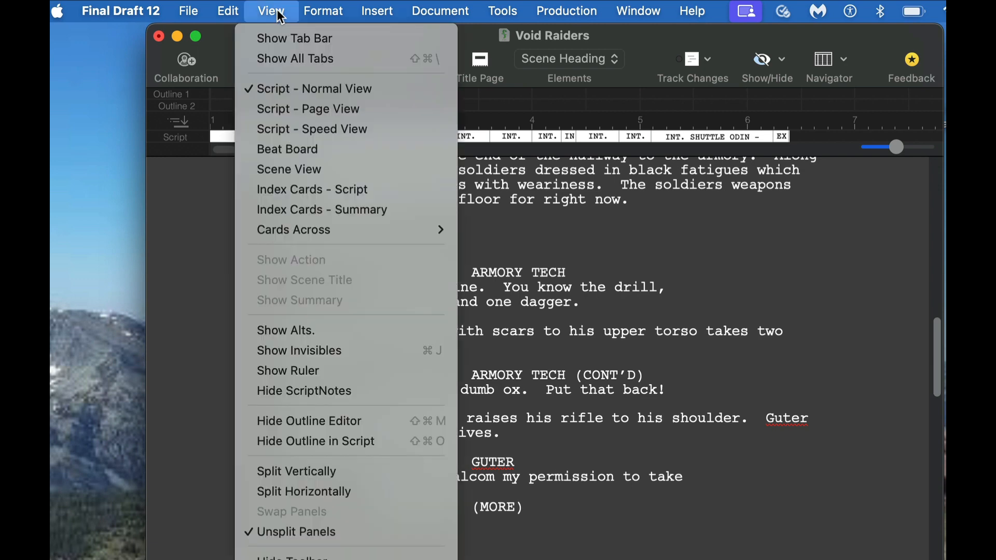
mouse_move(280, 19)
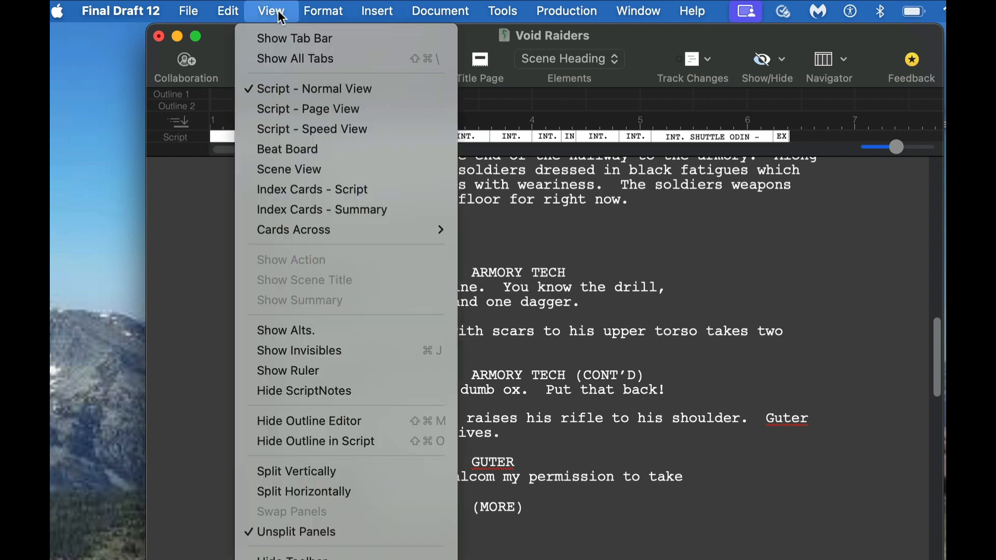
mouse_move(311, 128)
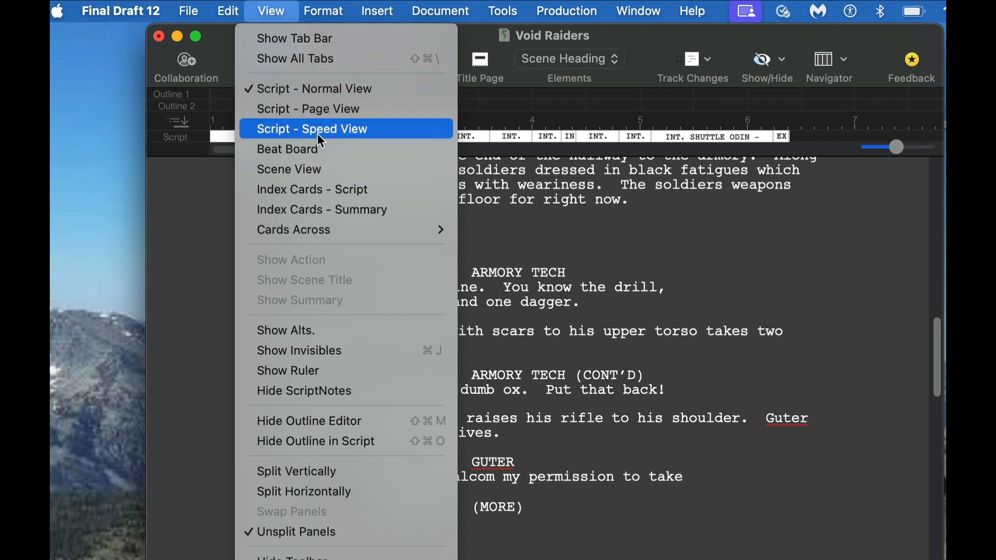
click(312, 129)
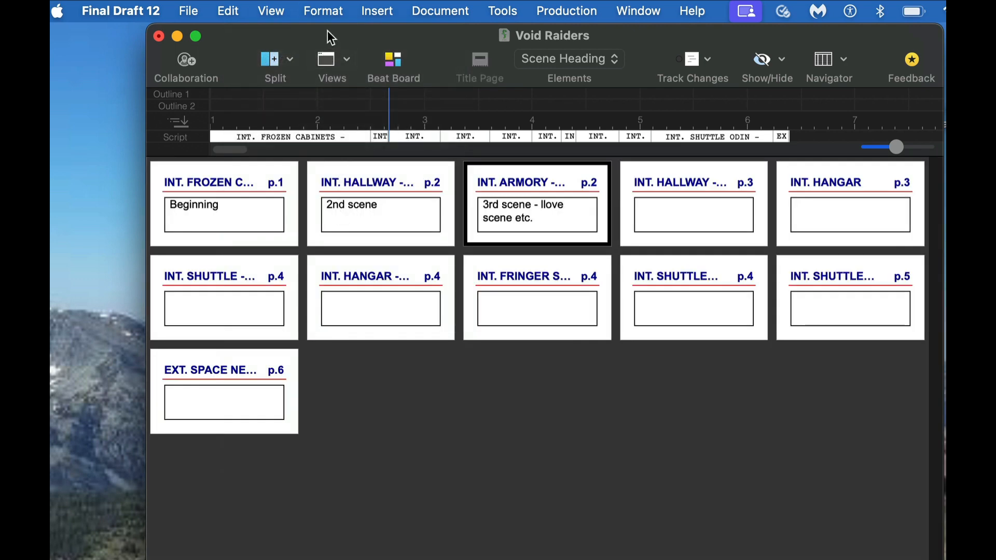
click(271, 11)
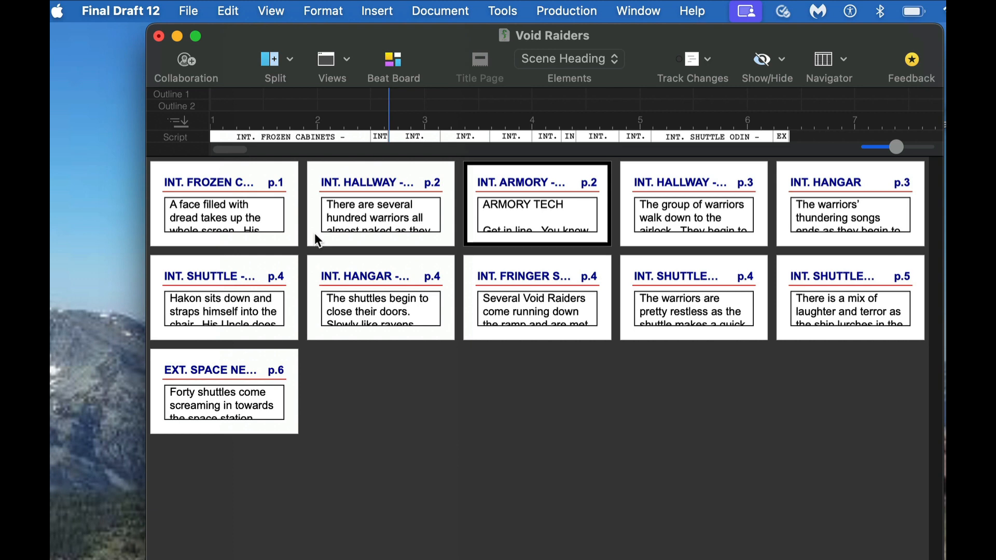
mouse_move(399, 237)
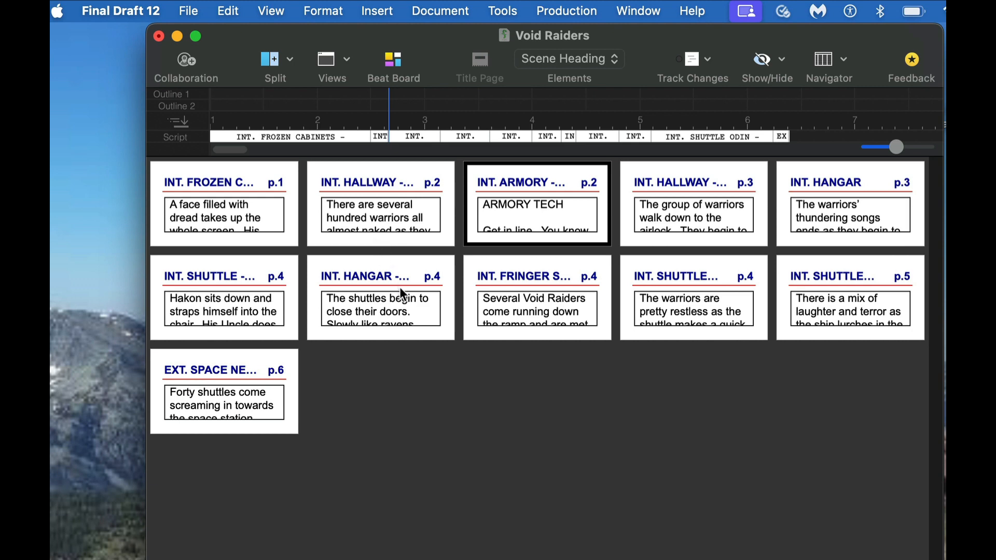
mouse_move(273, 212)
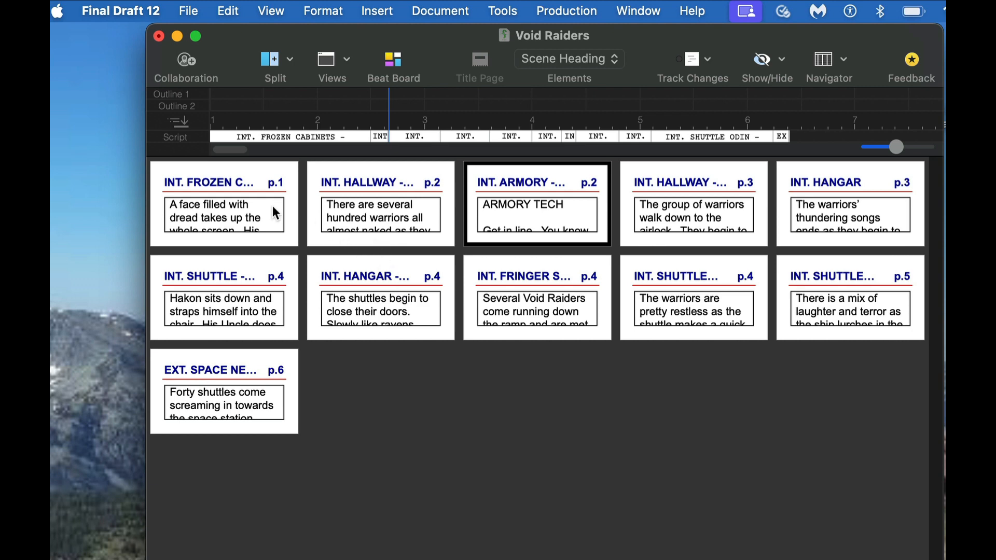
mouse_move(444, 320)
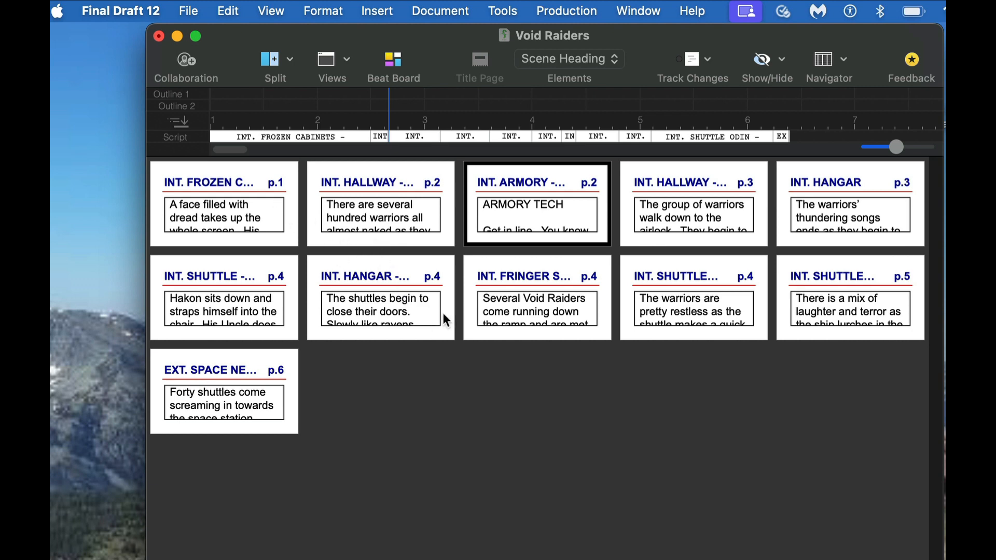